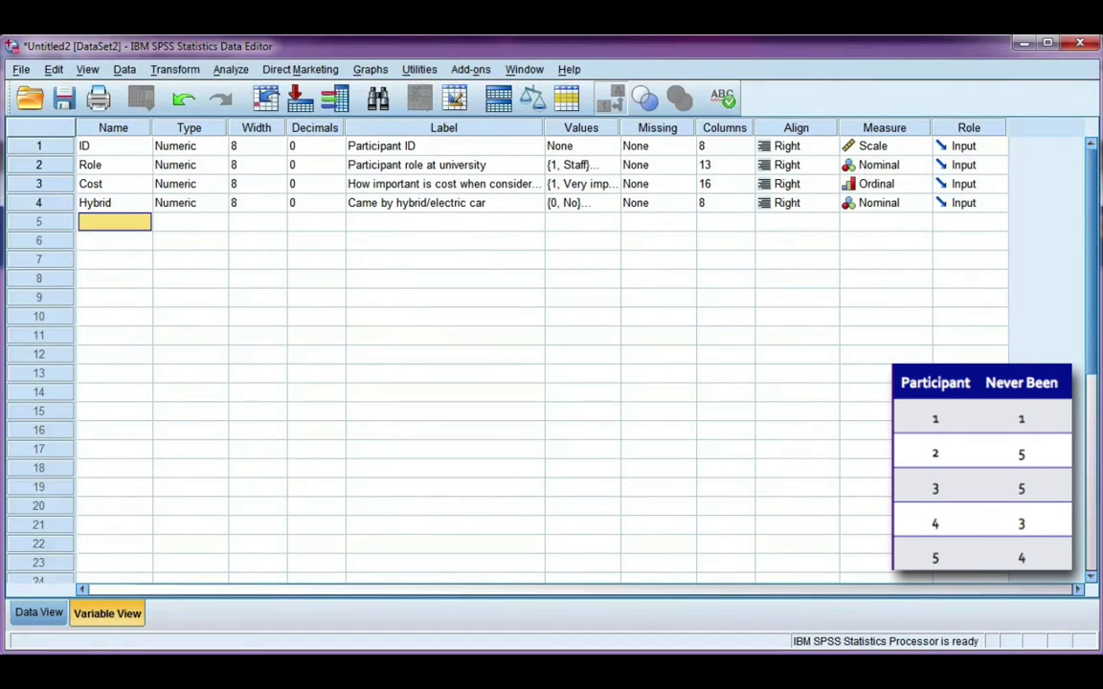
Name row 5's variable NeverBeen with 0 decimals and the label 'I've never been before'
type("NeverBeen")
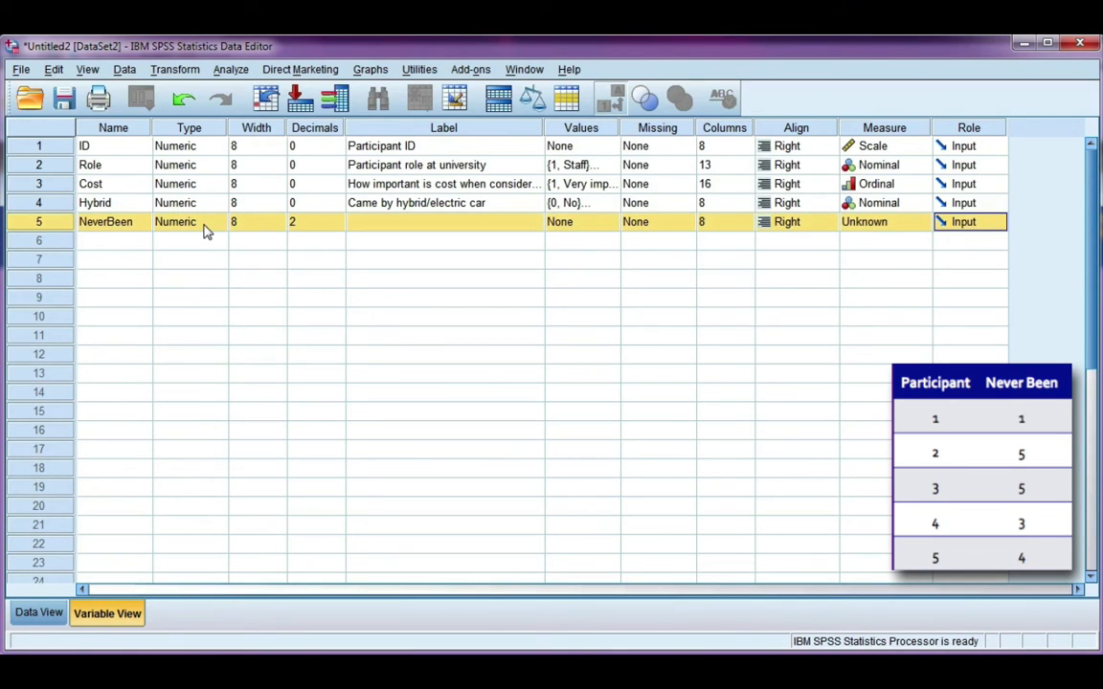
mouse_move(344, 238)
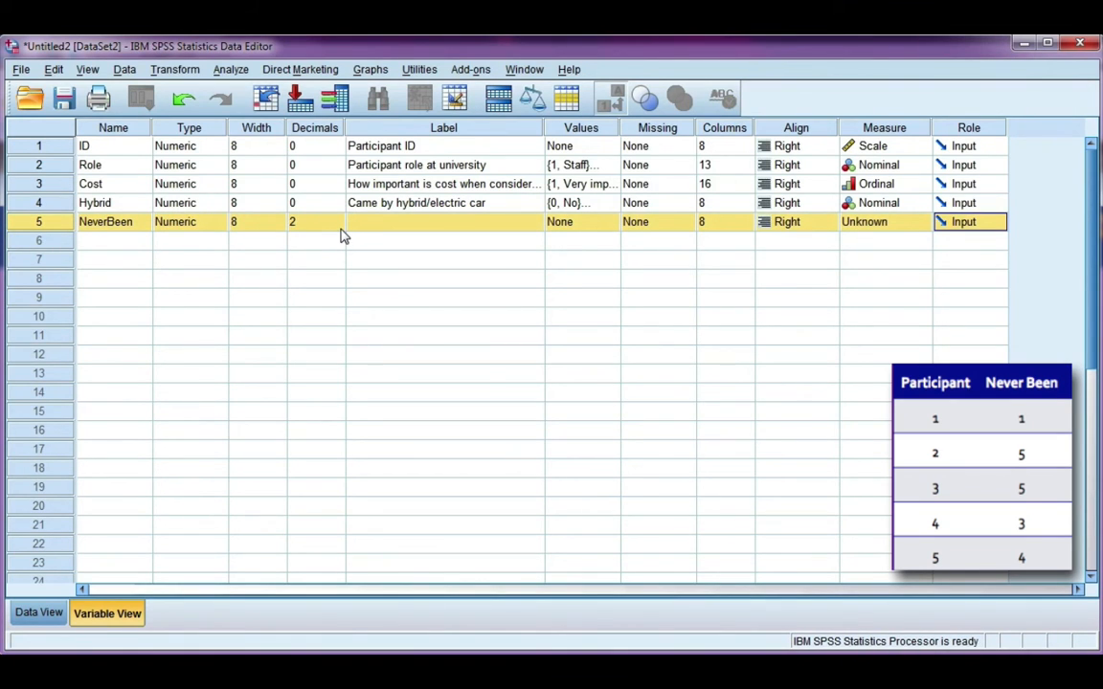
left_click(306, 222)
type("0")
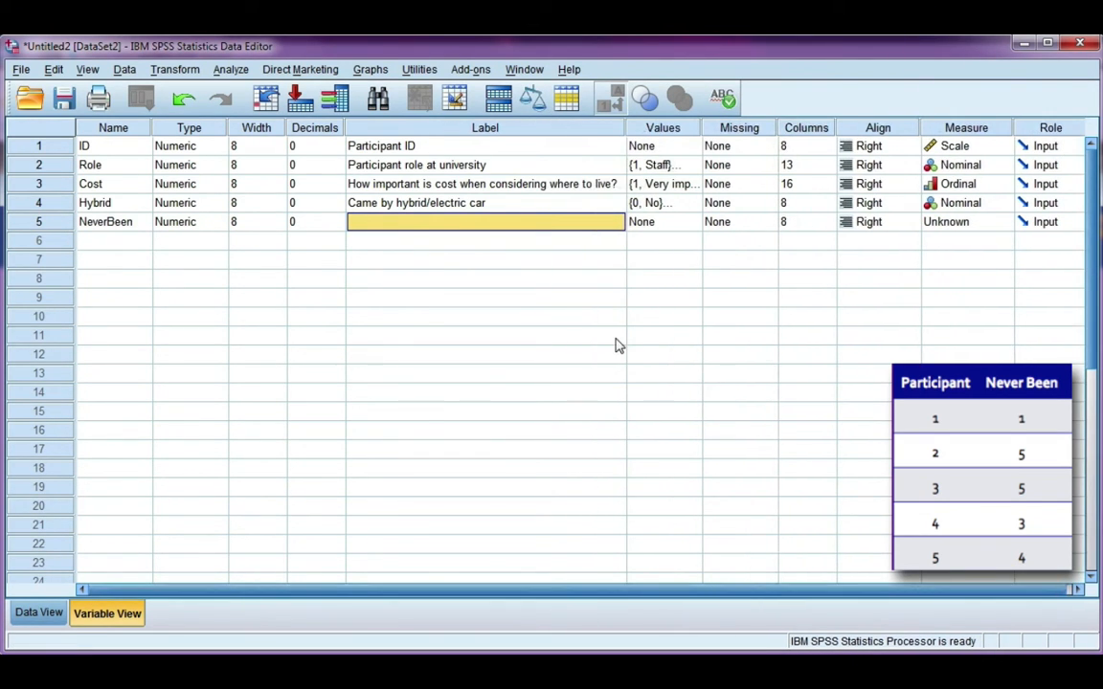
type("I've never been")
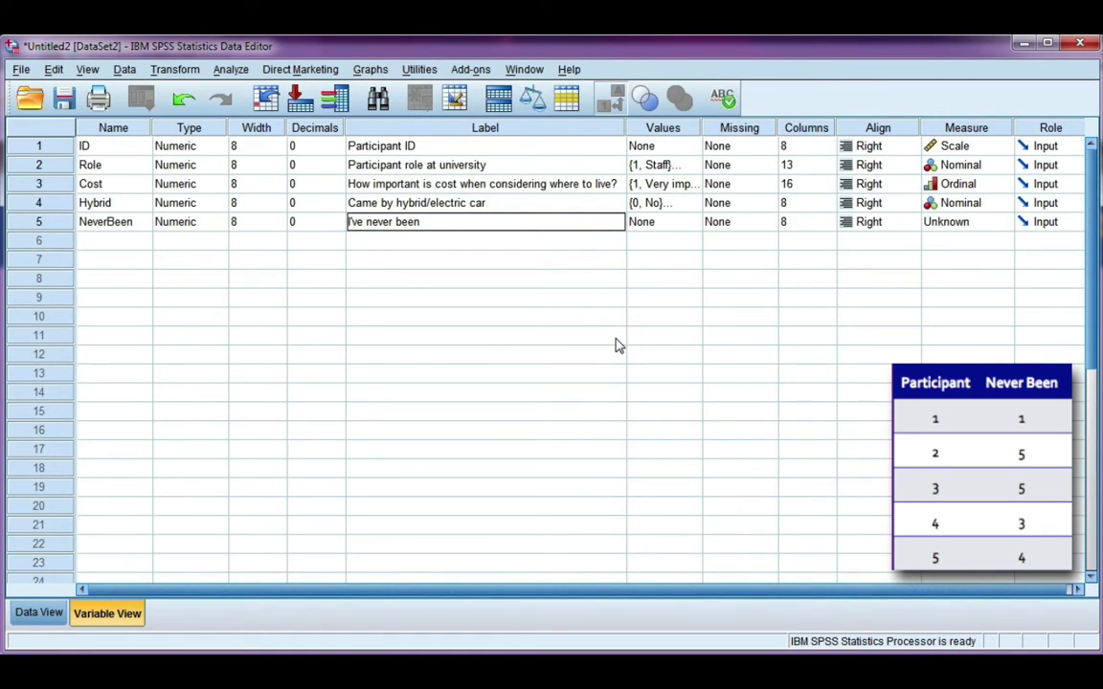
type("before")
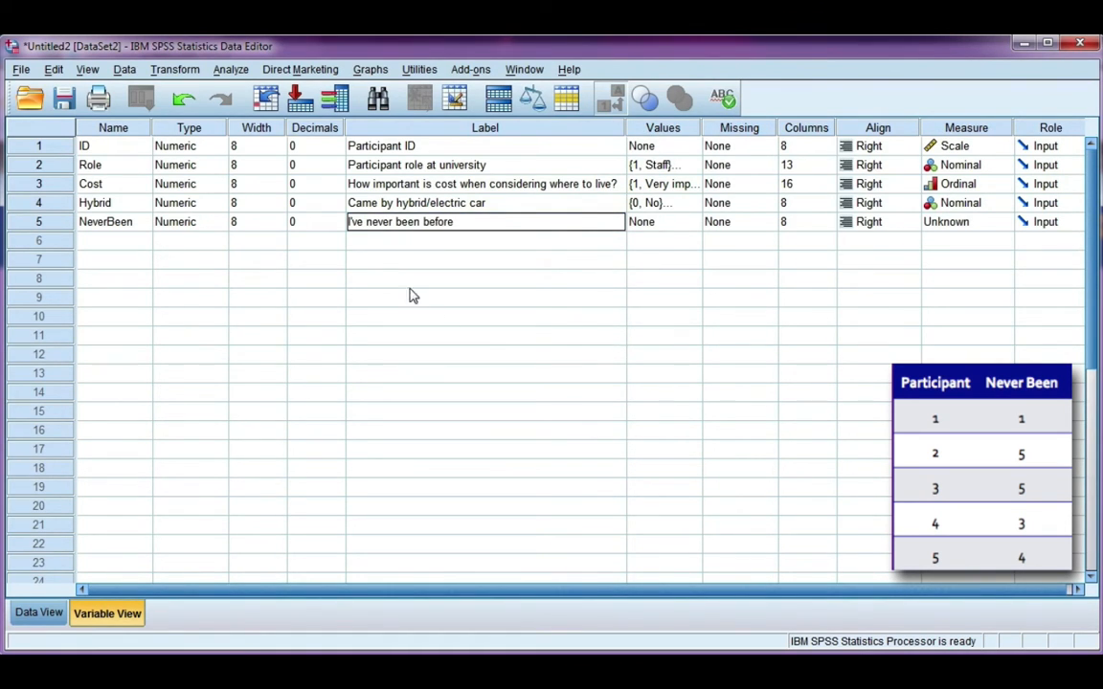
left_click(485, 222)
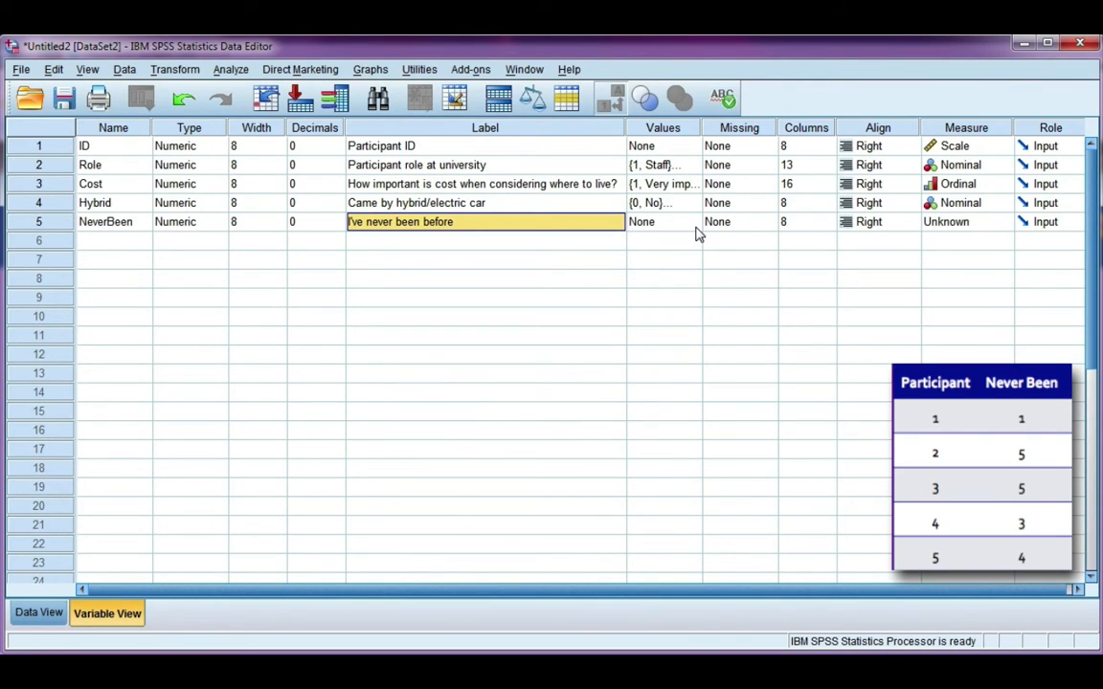
Add value labels 1 'Most important', 2 '2nd choice' and 3 '3rd choice' to NeverBeen
left_click(663, 222)
type("M")
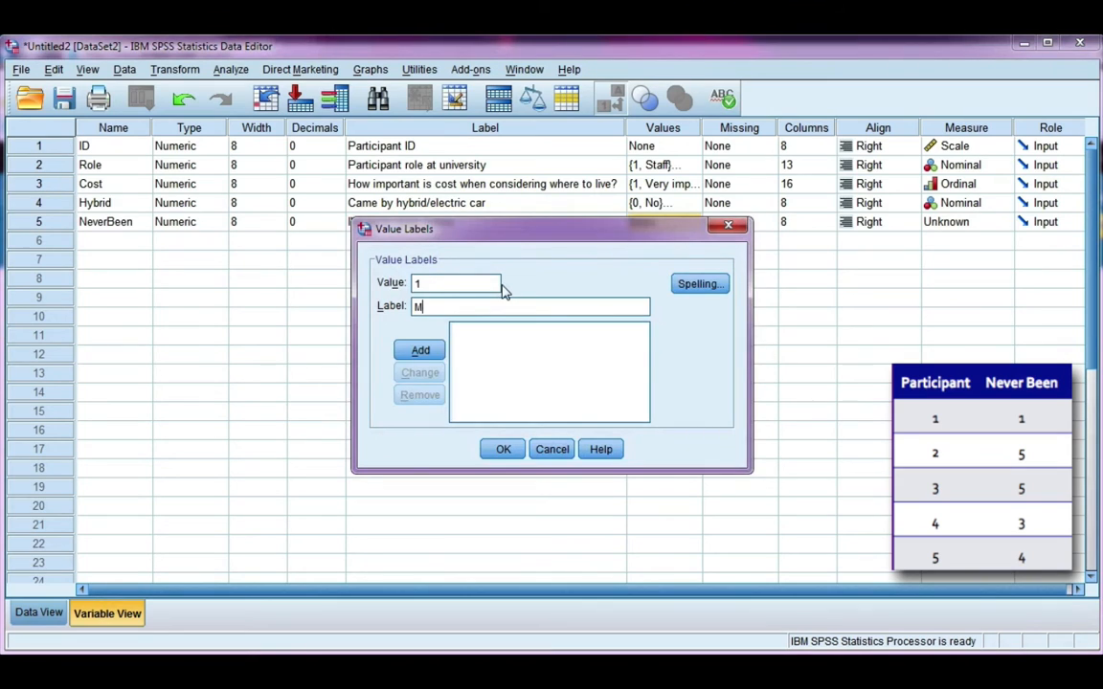
type("ost important")
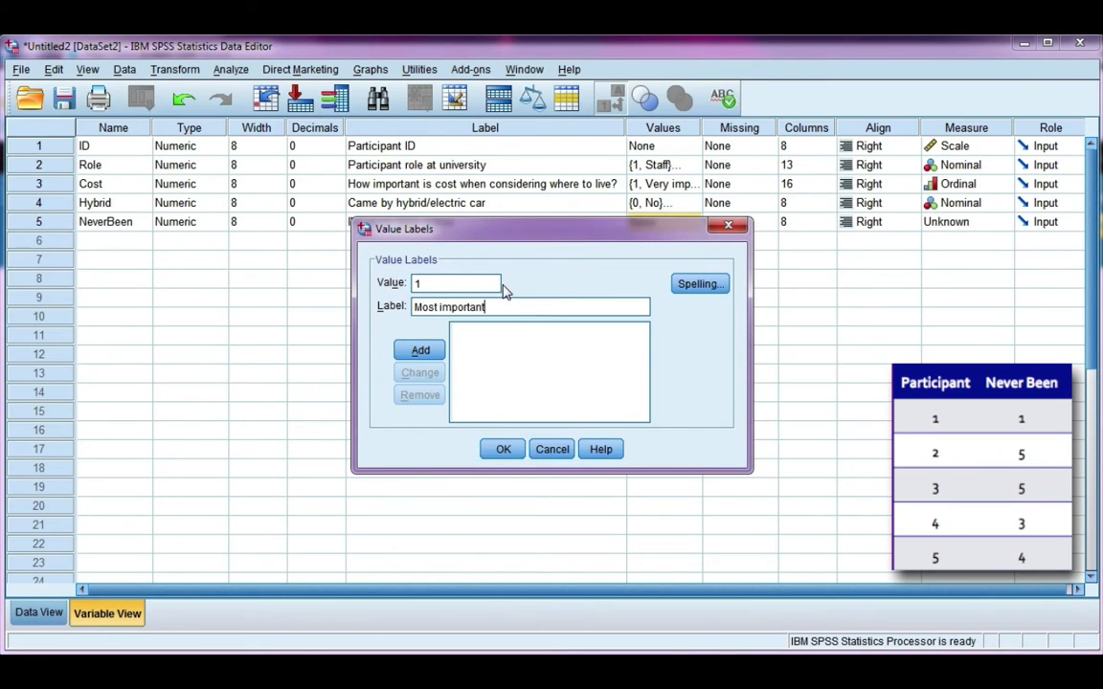
left_click(419, 348)
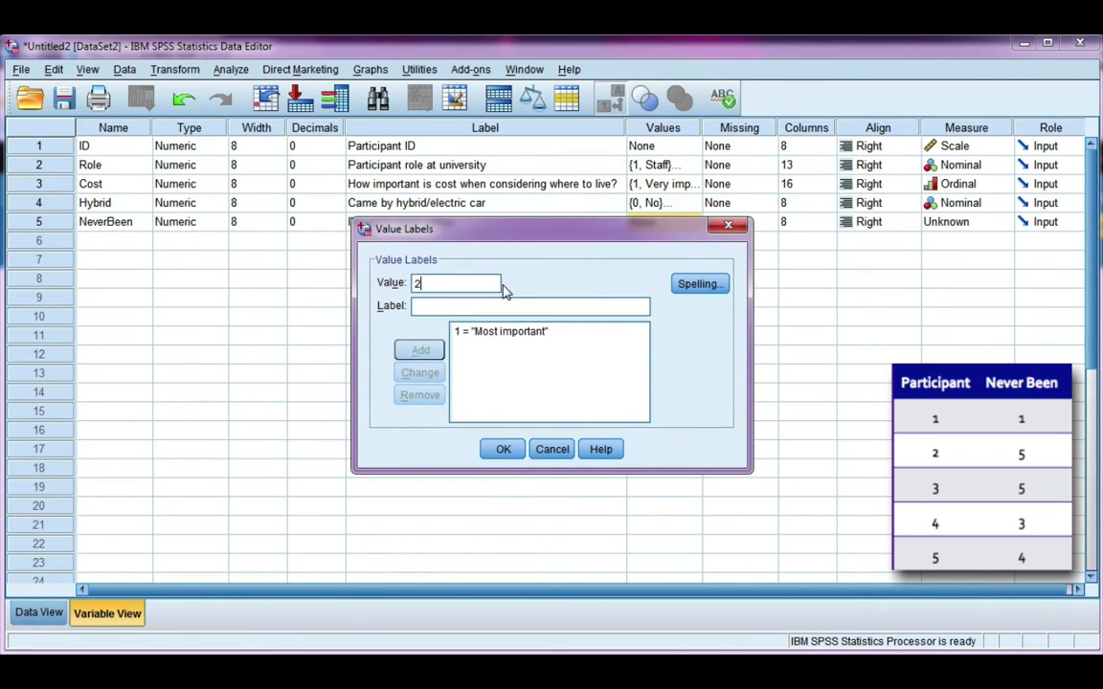
type("2")
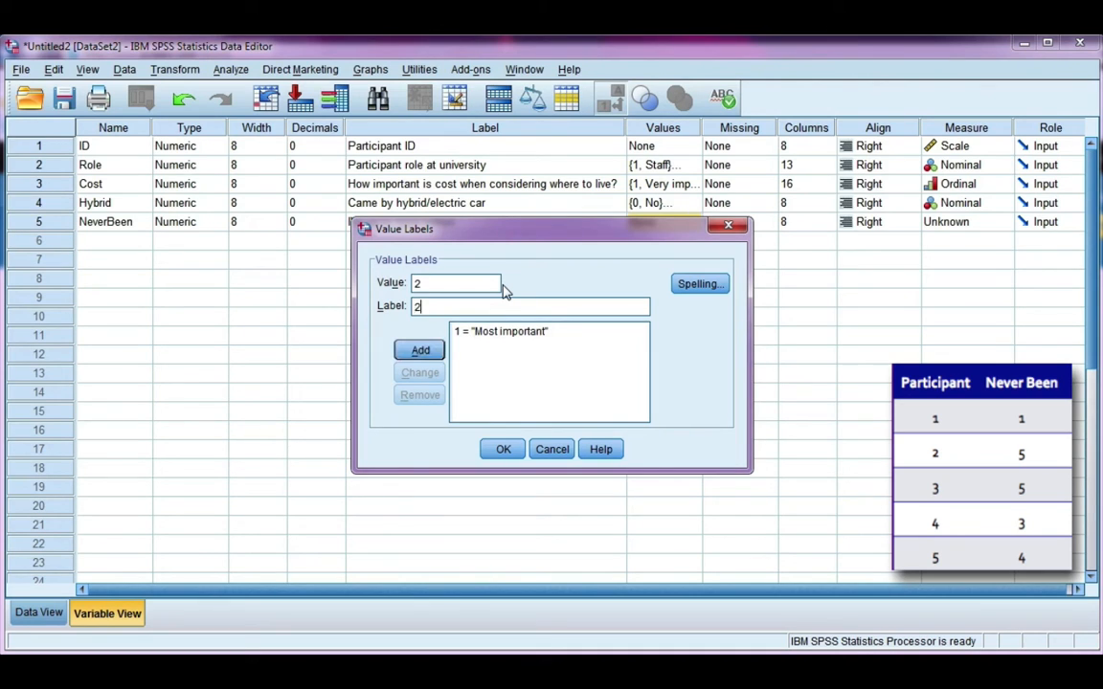
type("nd choice")
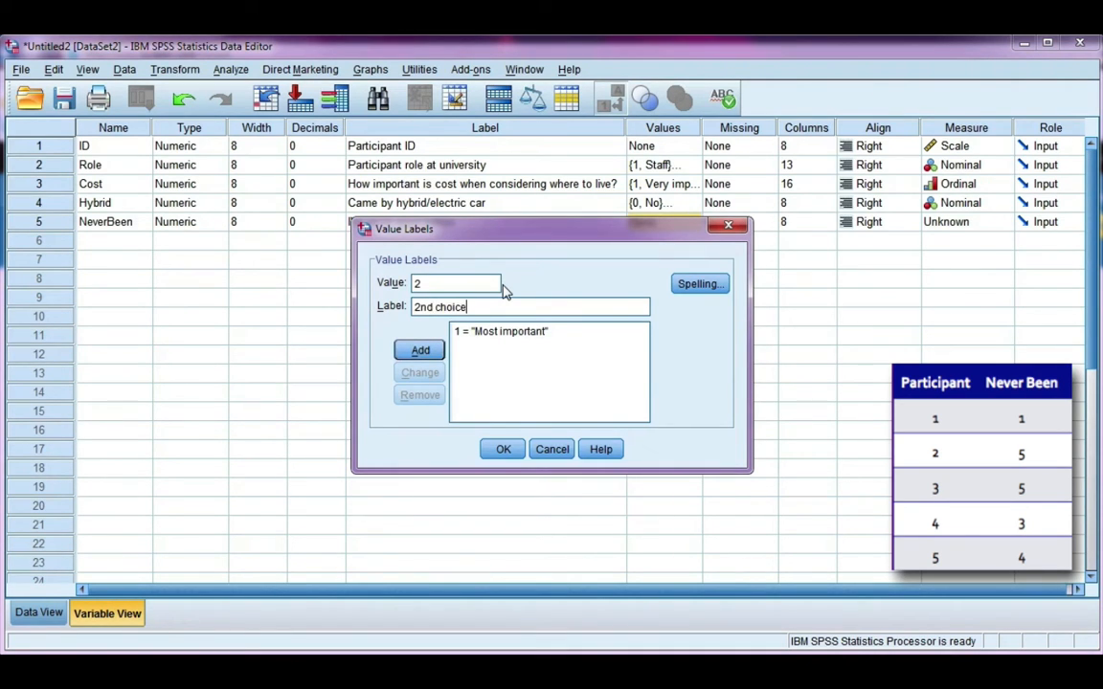
left_click(420, 348)
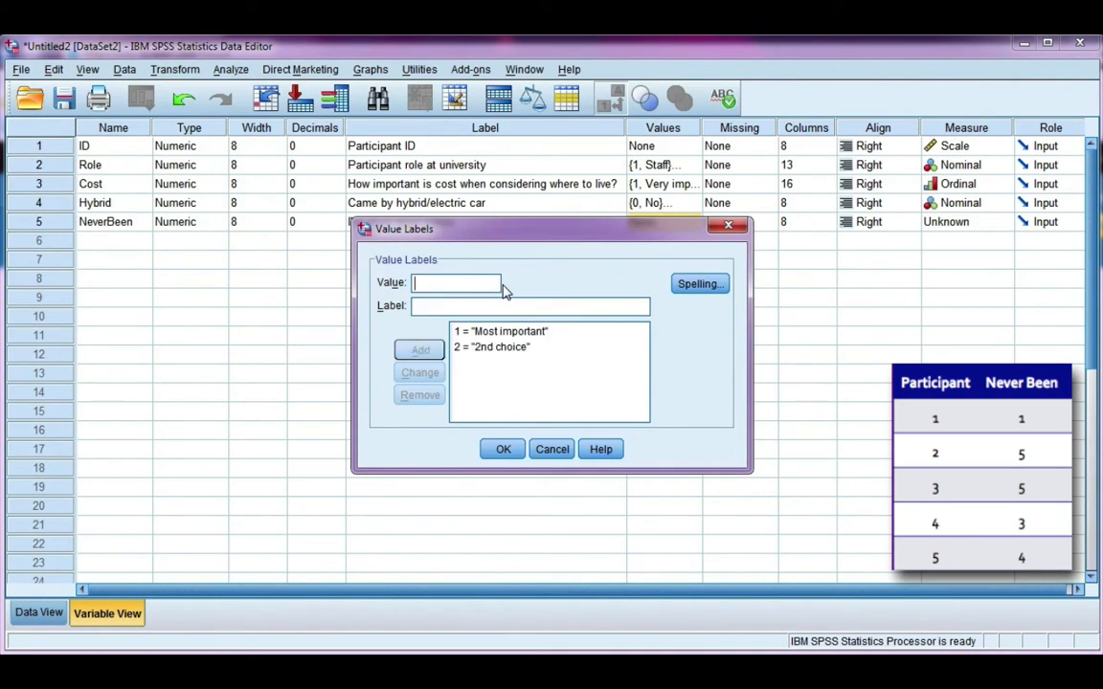
type("3")
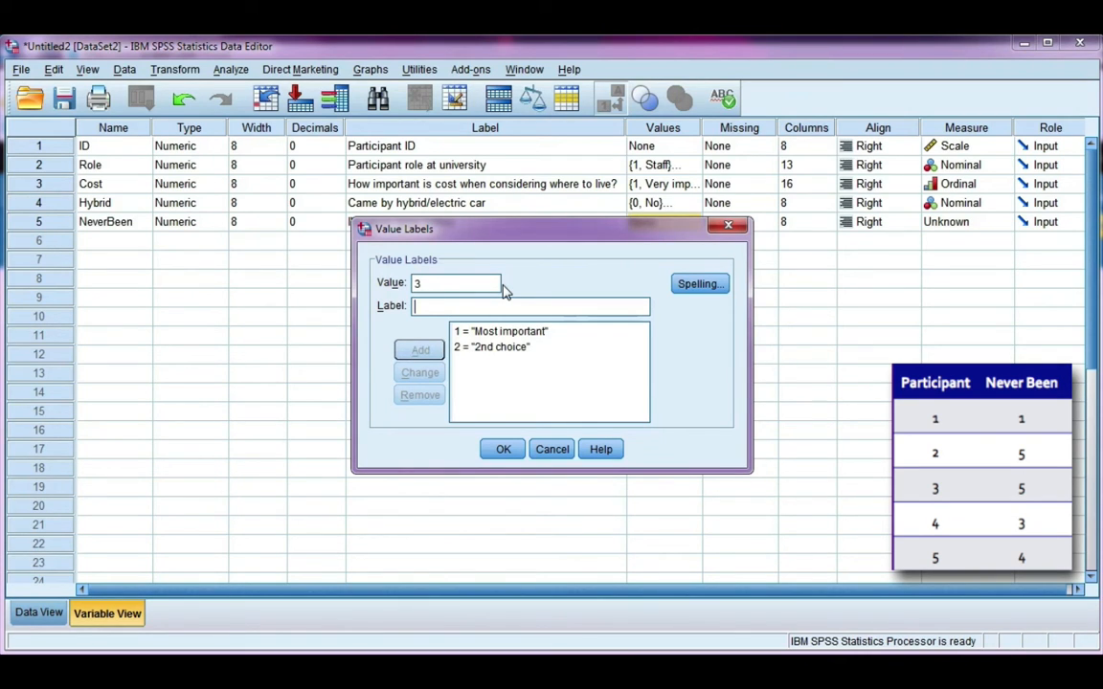
type("3rd choi")
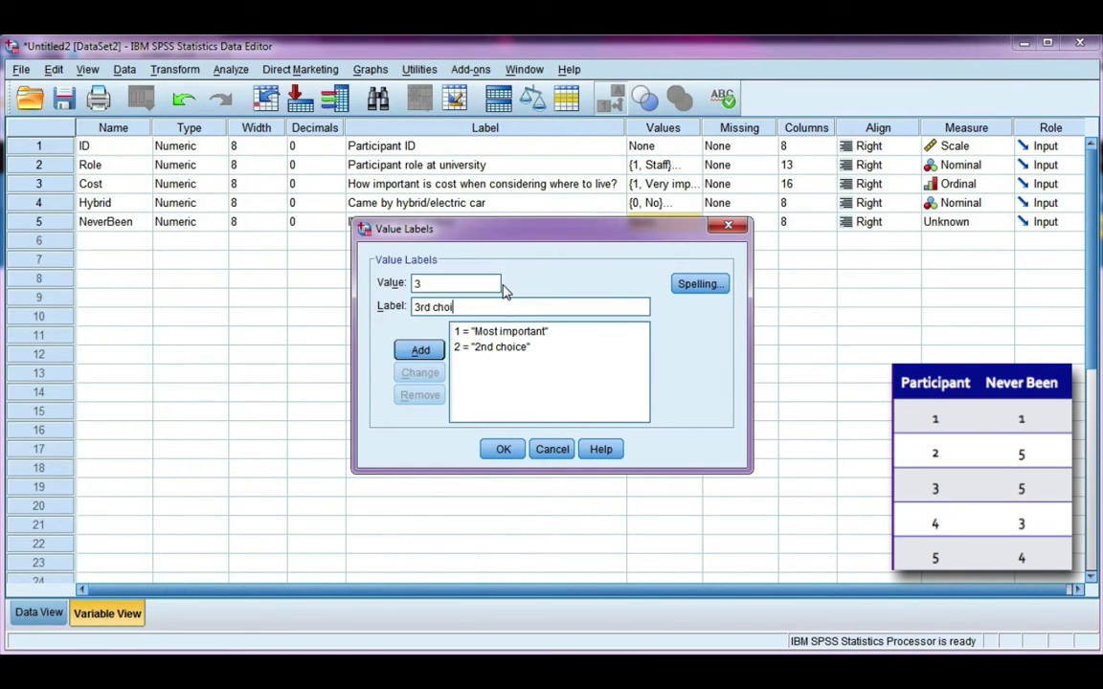
left_click(419, 348)
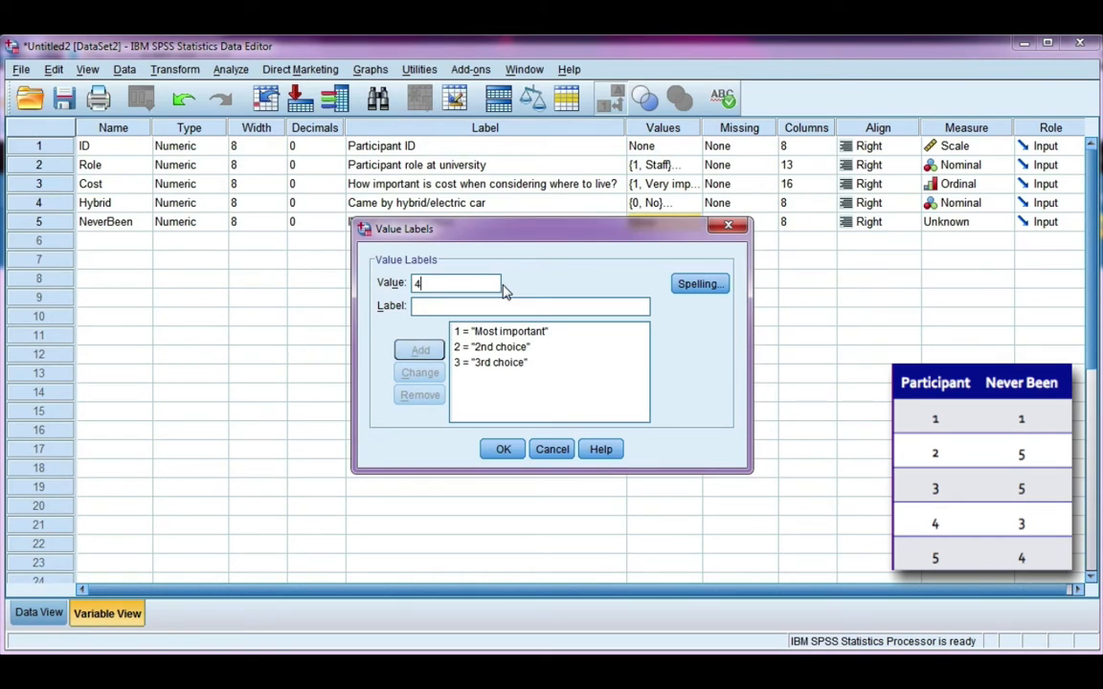
Add labels 4 '4th choice' and 5 'Least important', then review the listed labels
type("t")
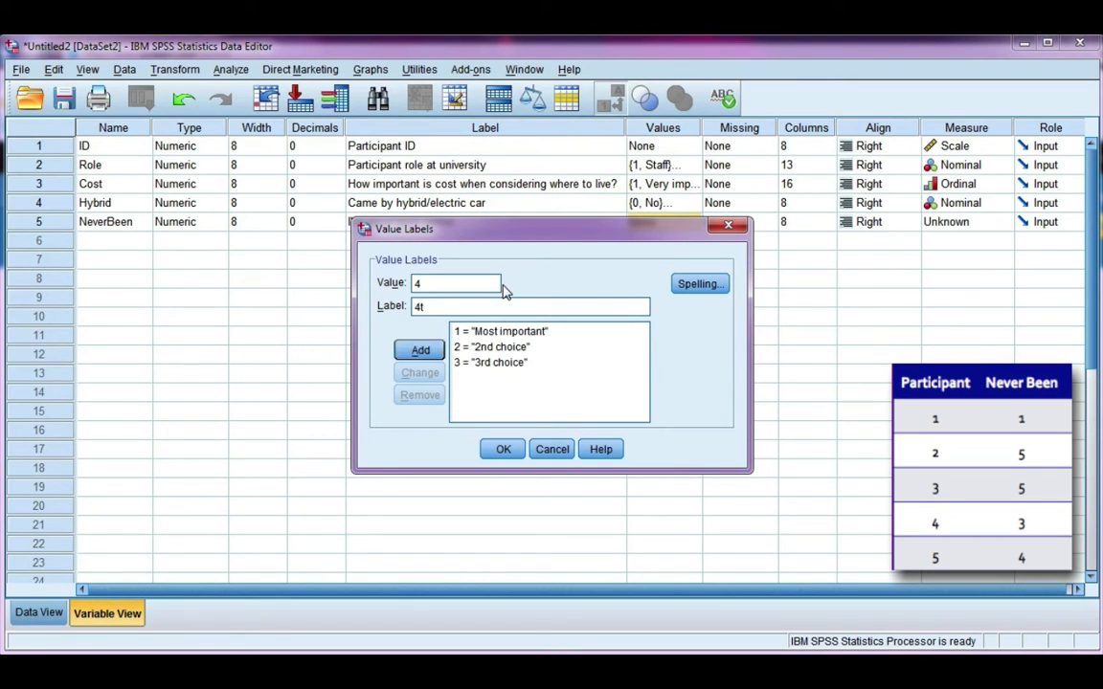
type("h choice")
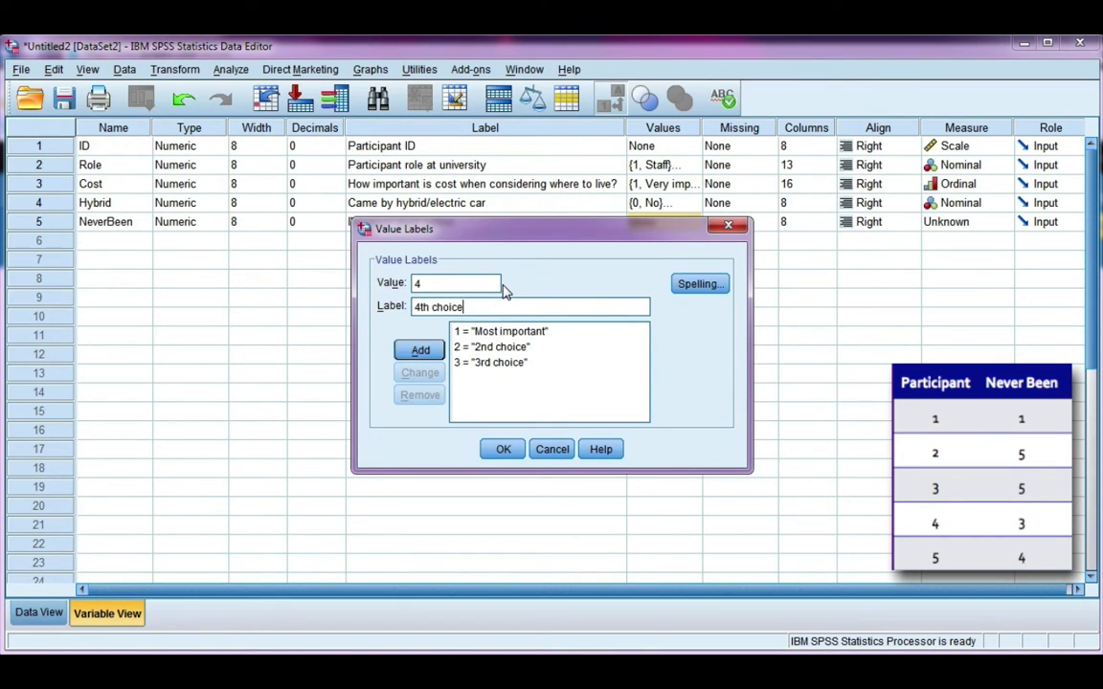
left_click(420, 348)
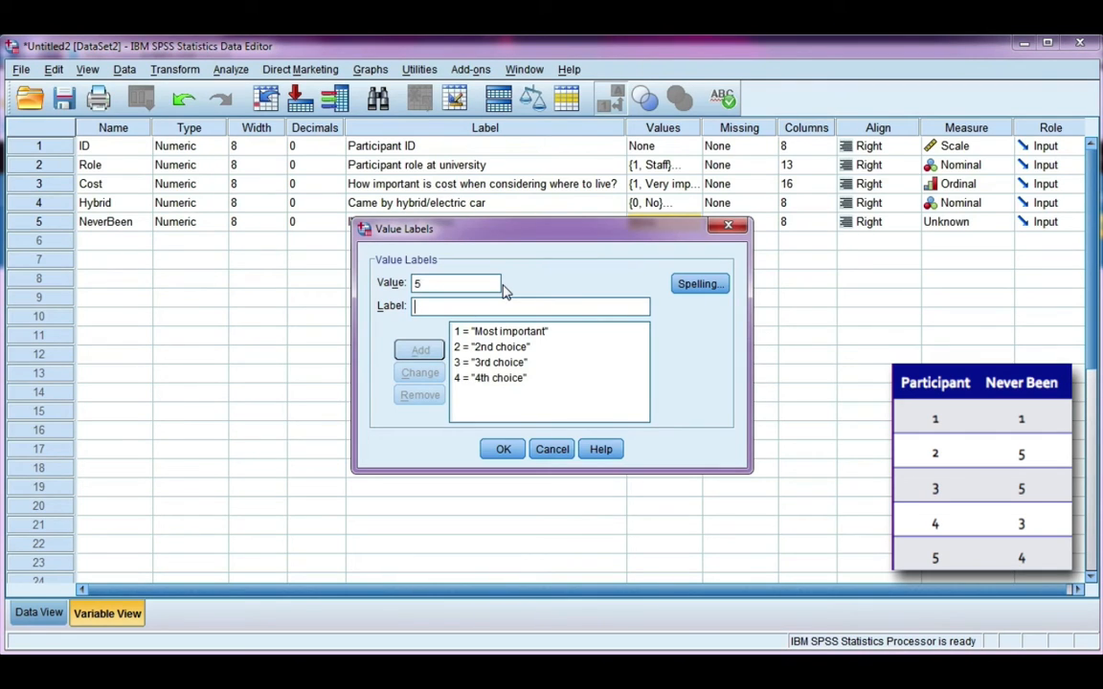
type("Least im")
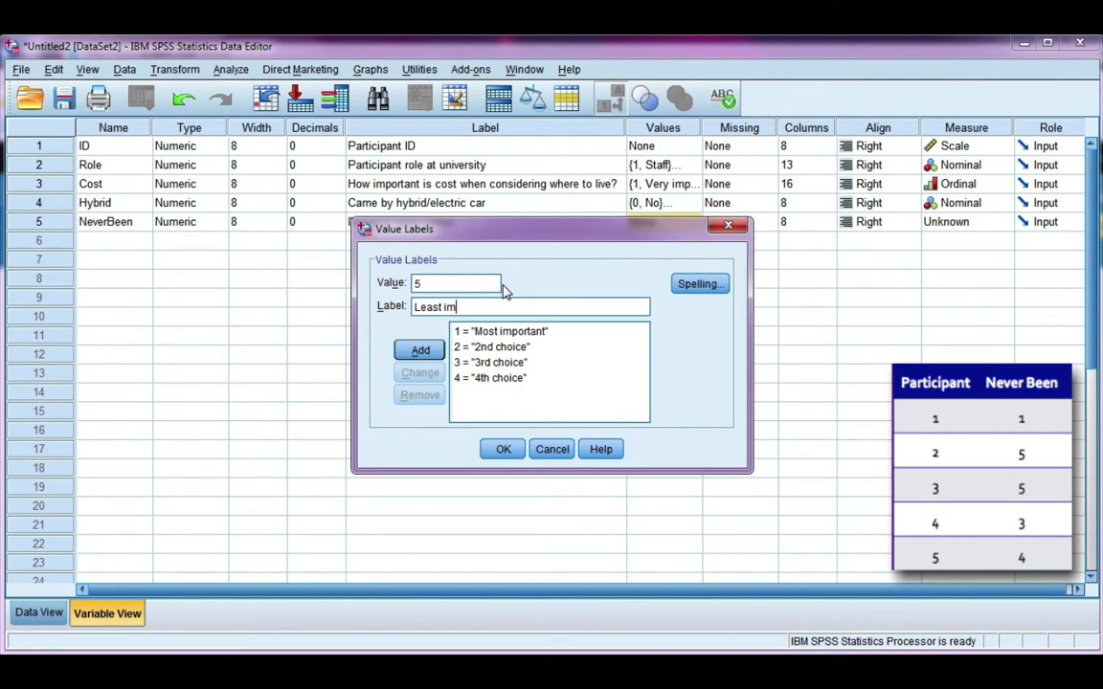
left_click(420, 348)
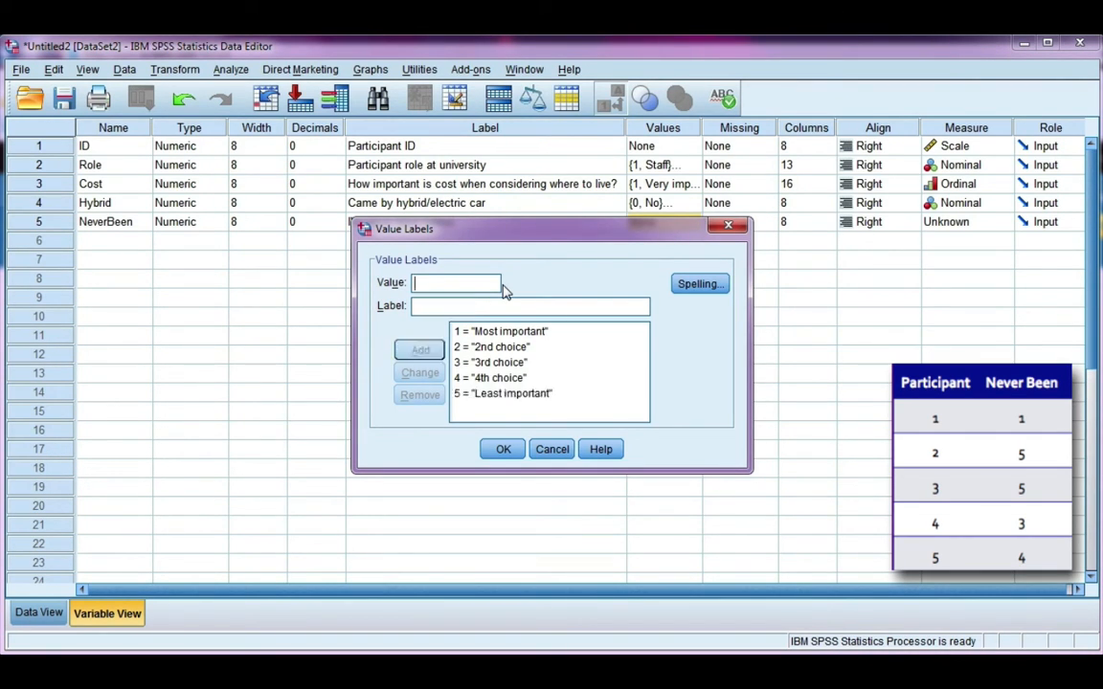
left_click(490, 347)
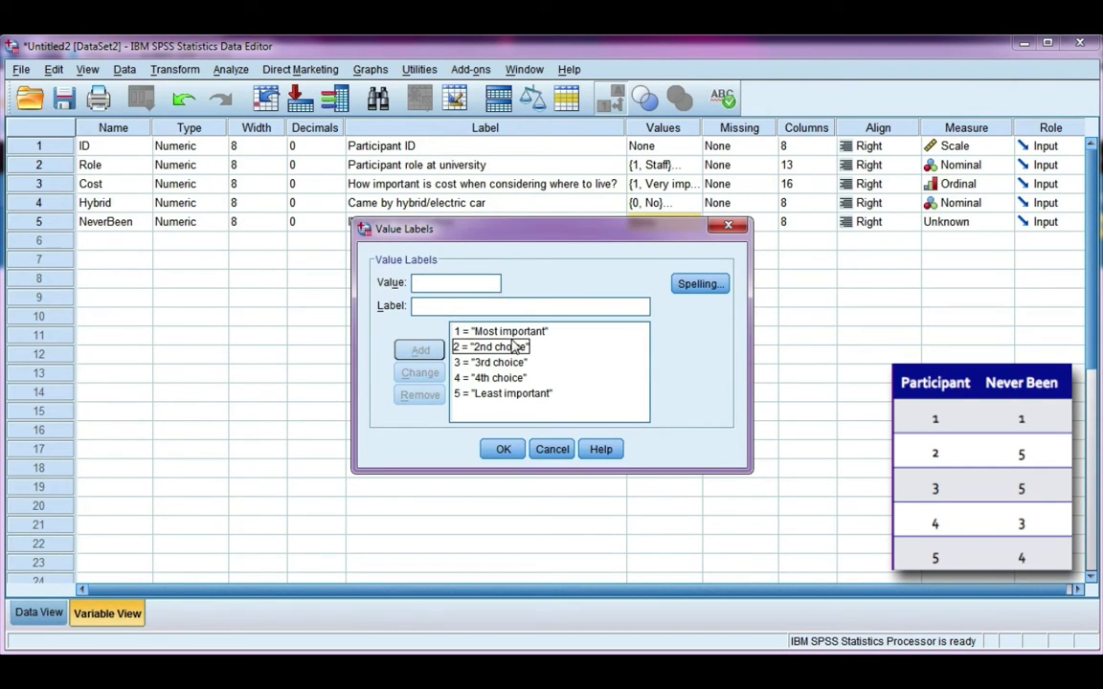
left_click(501, 394)
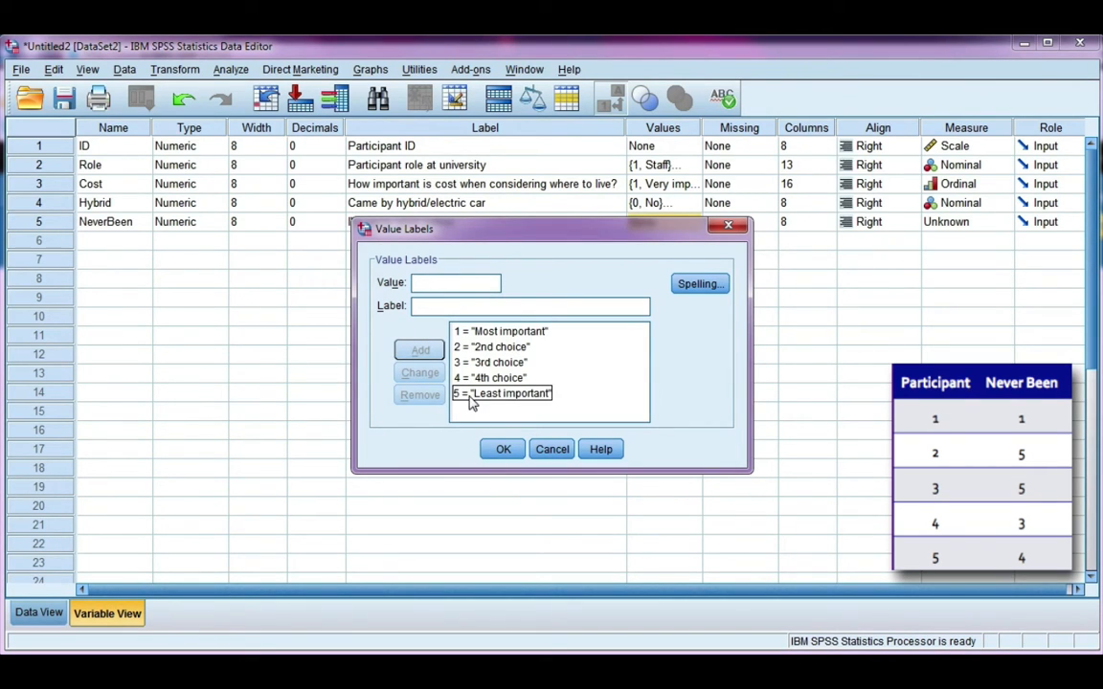
left_click(491, 347)
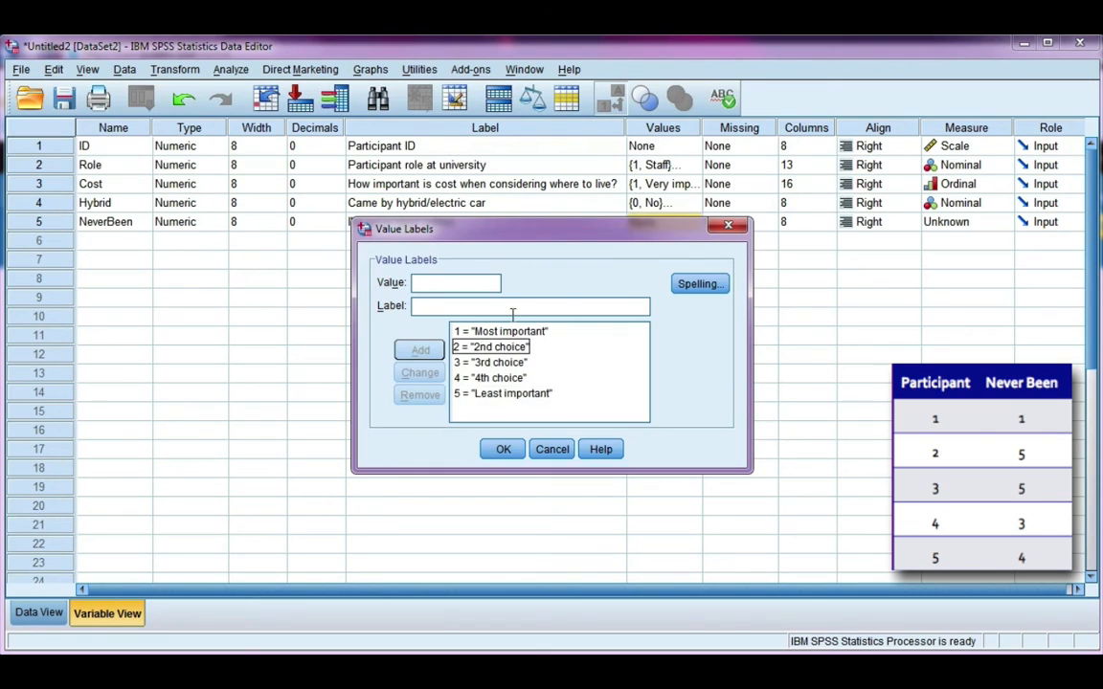
left_click(502, 394)
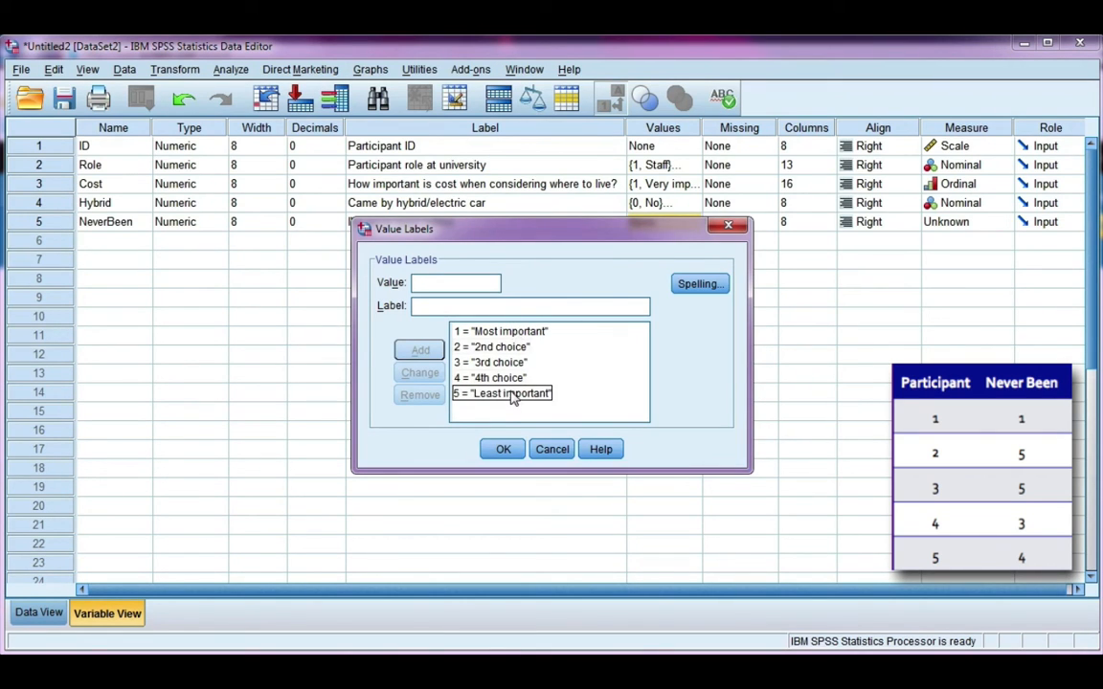
left_click(490, 377)
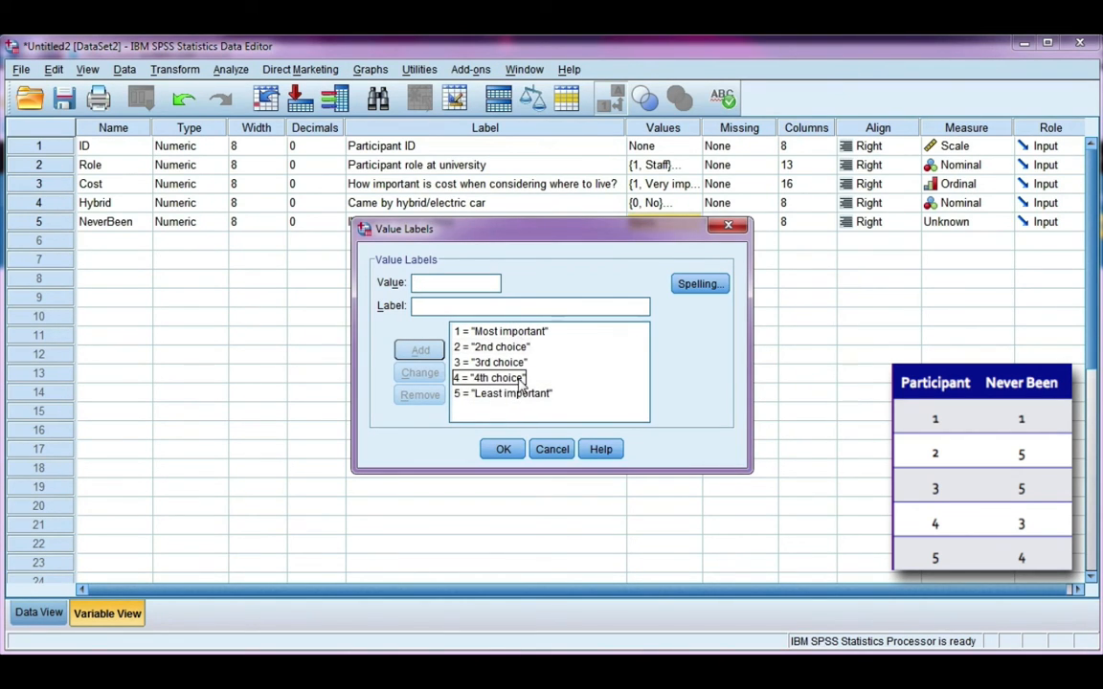
mouse_move(532, 412)
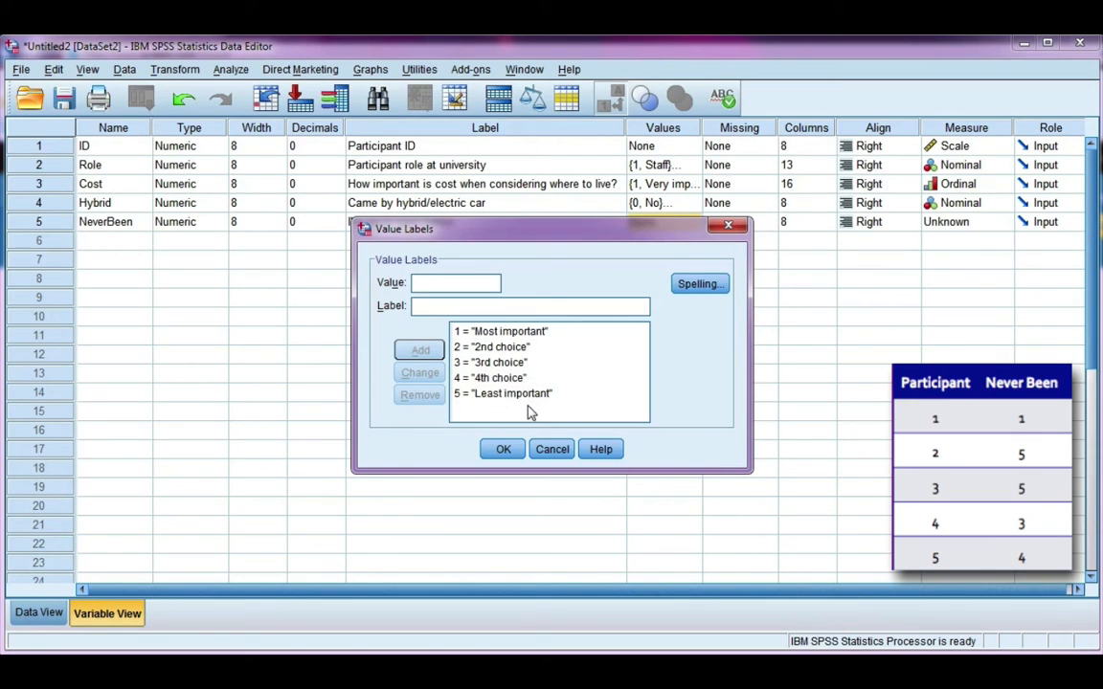
Confirm NeverBeen's value labels and set its measurement level to Ordinal
left_click(502, 449)
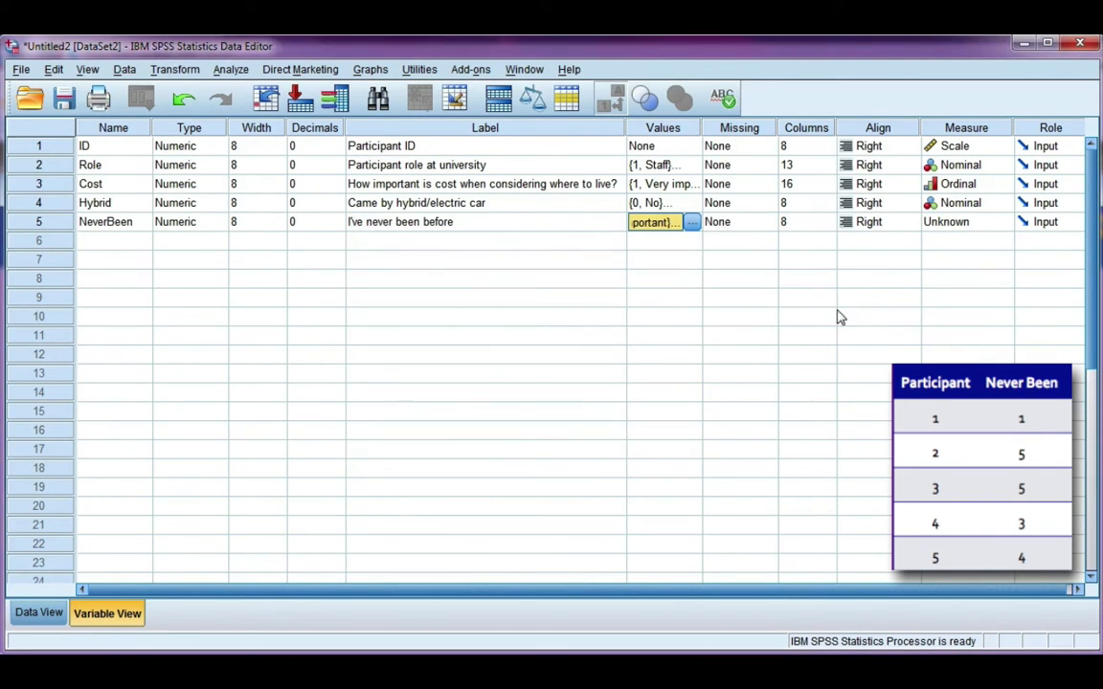
left_click(737, 222)
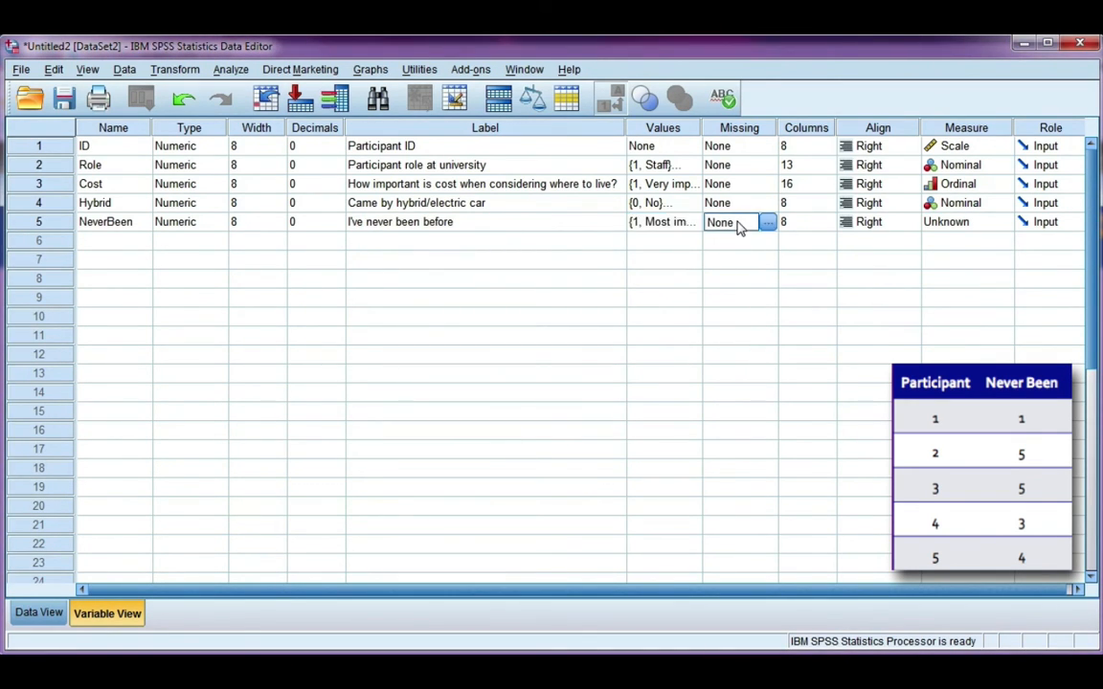
mouse_move(743, 207)
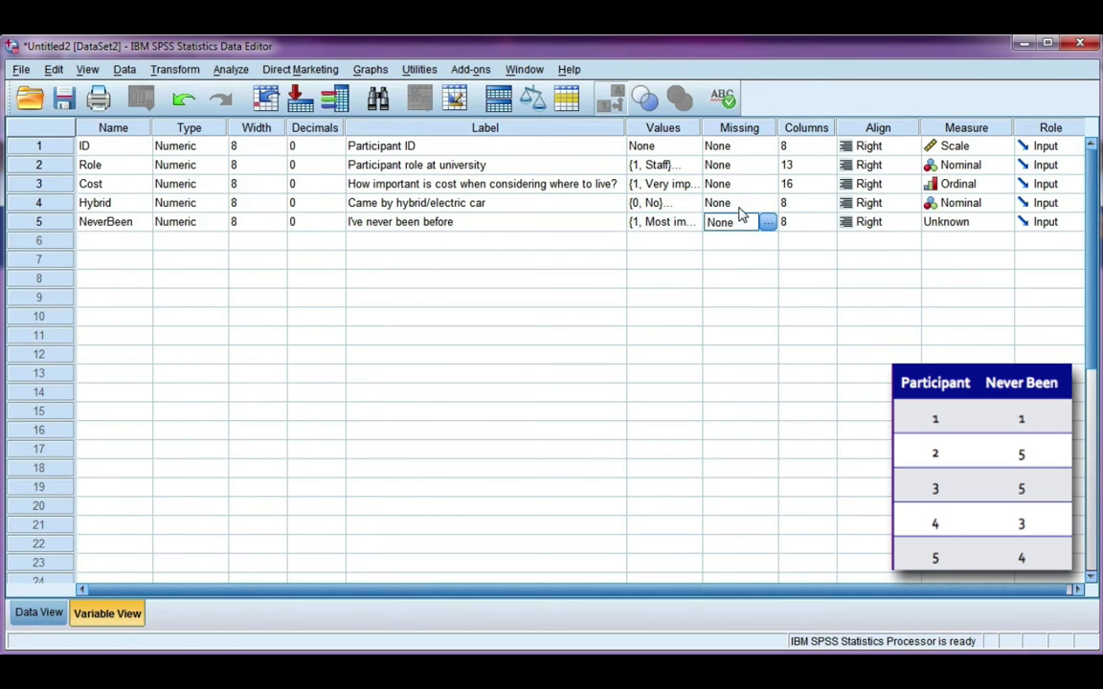
mouse_move(827, 226)
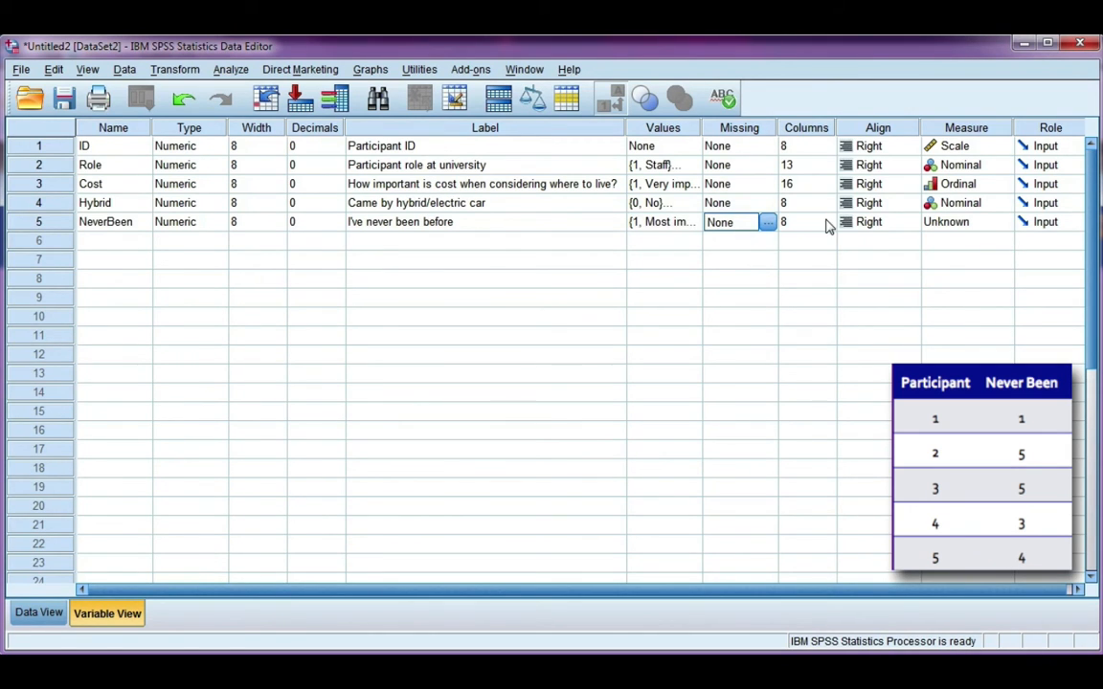
mouse_move(942, 234)
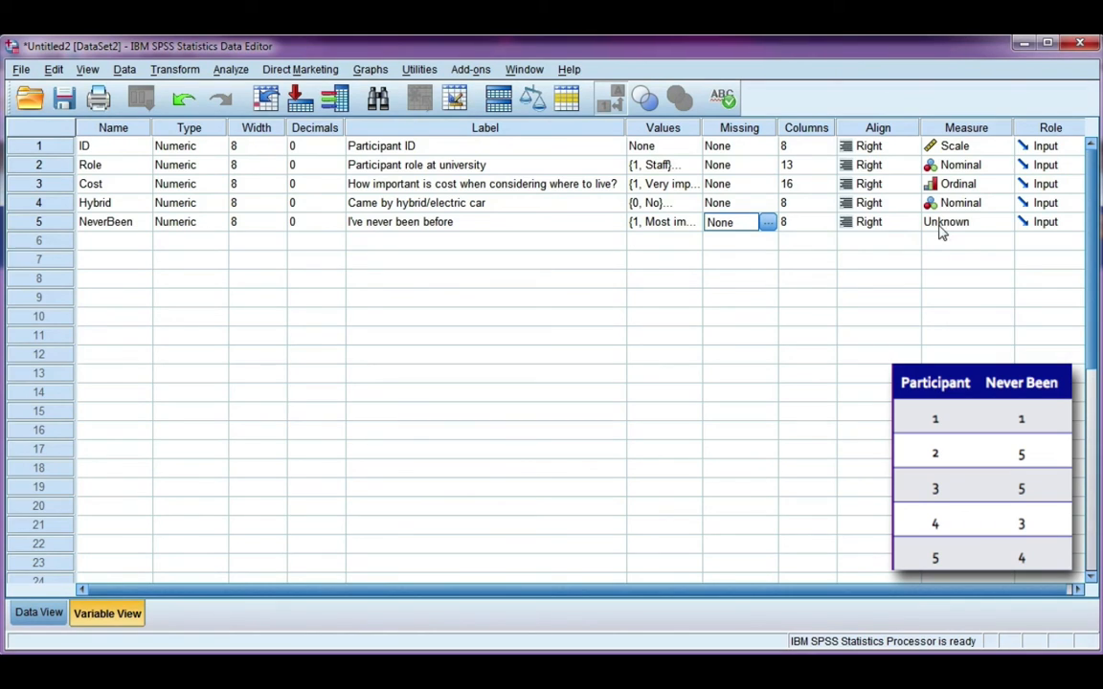
mouse_move(1006, 230)
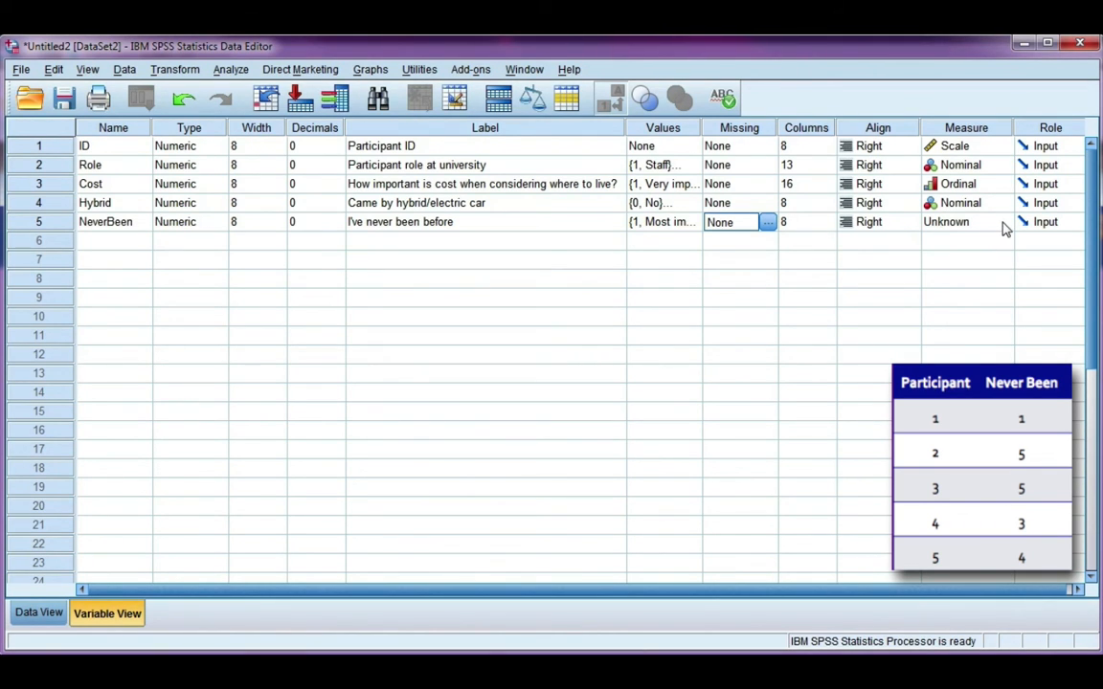
left_click(999, 223)
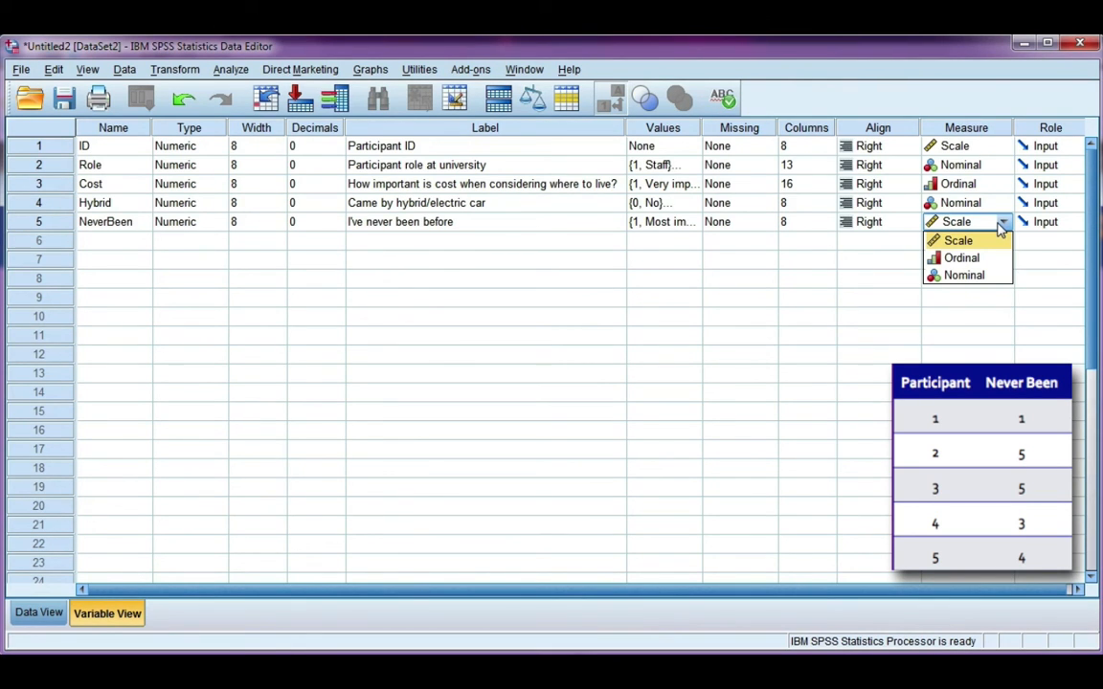
mouse_move(961, 257)
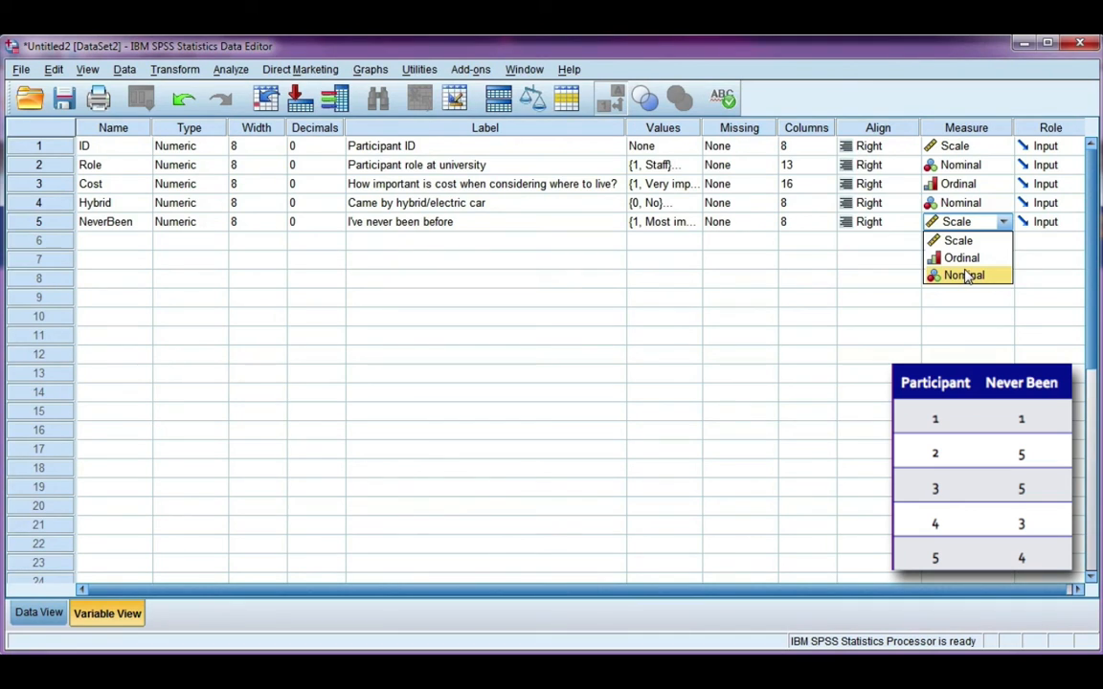
mouse_move(961, 256)
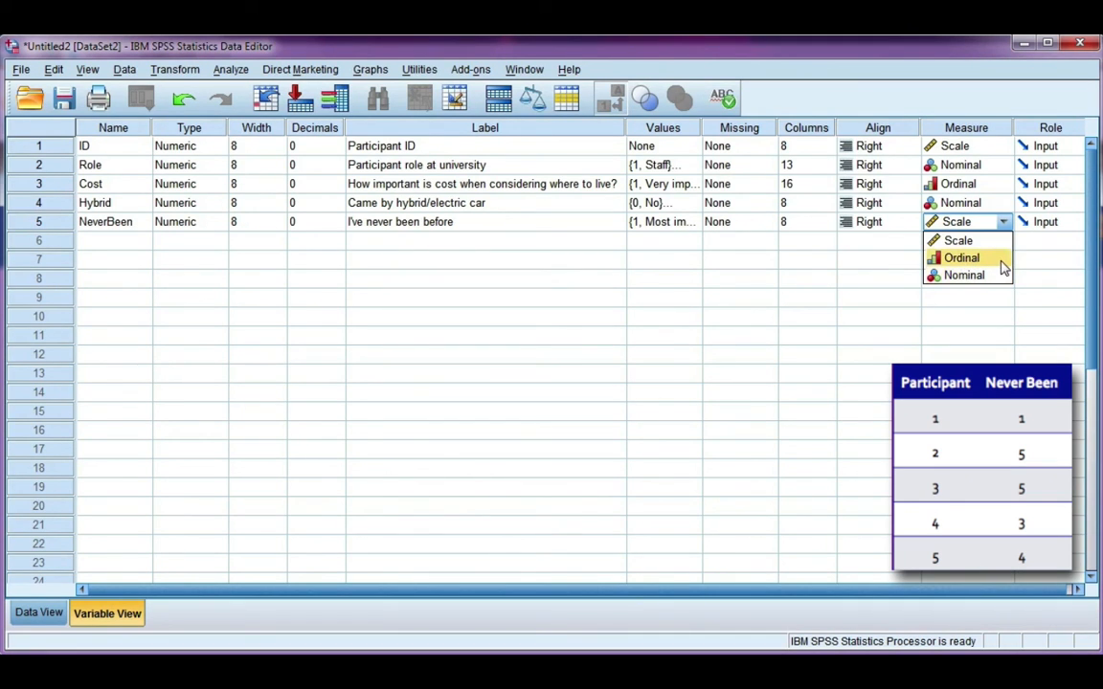
left_click(961, 257)
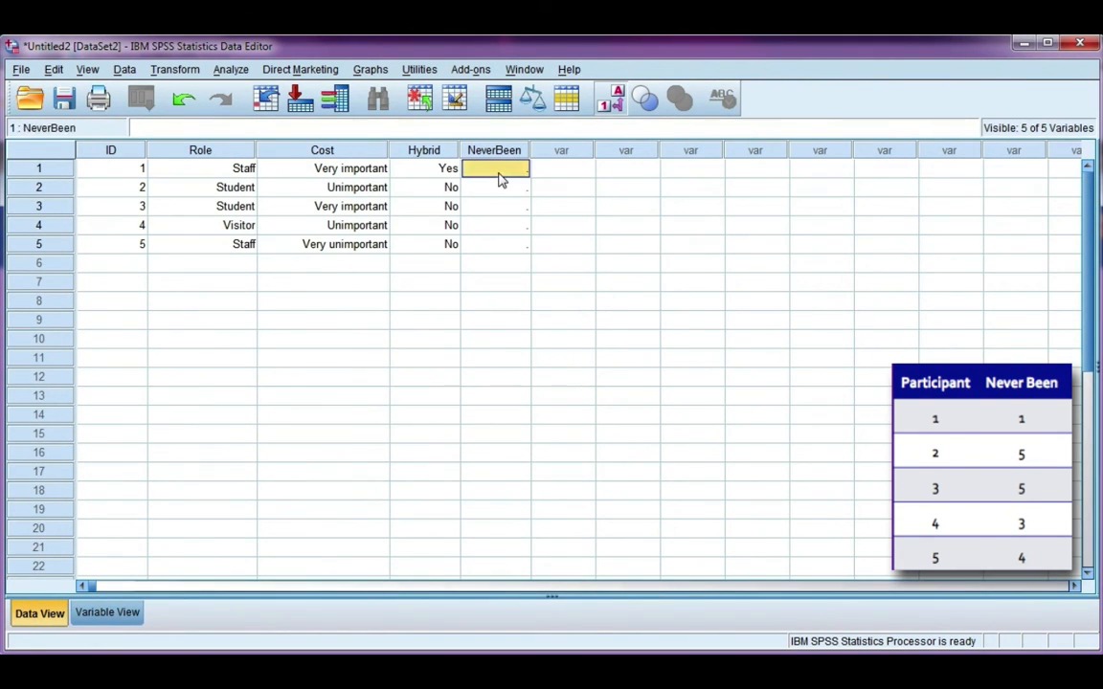
Enter rankings 1, 5, 5, 3, 4 in NeverBeen, widening the column and showing them as value labels
type("1")
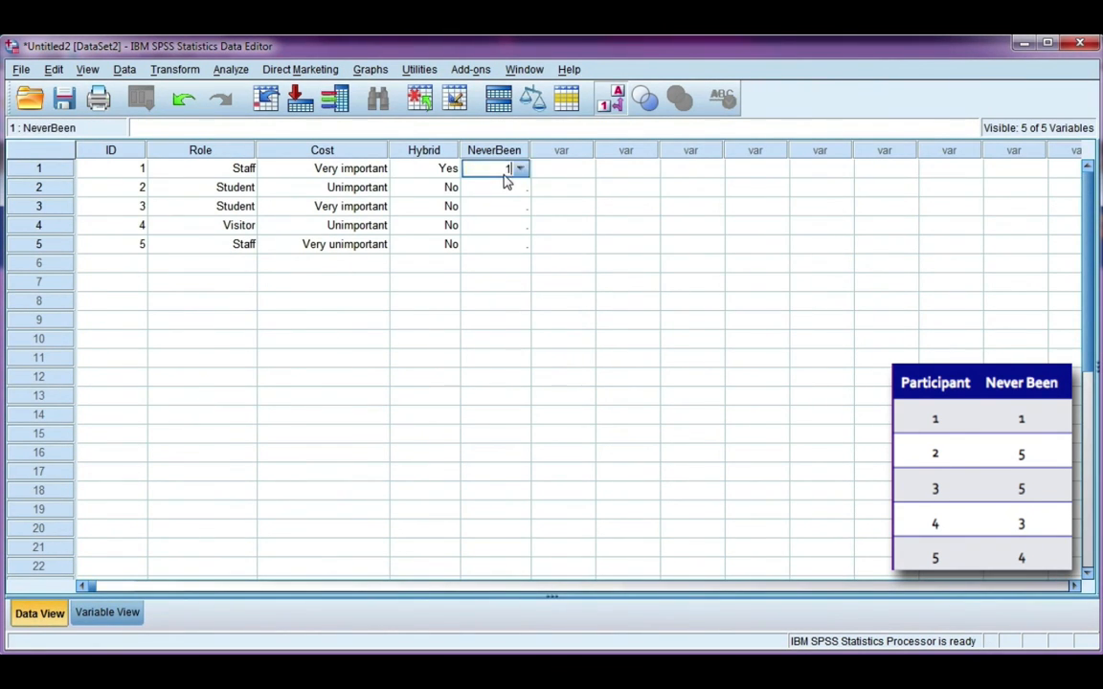
left_click(494, 169)
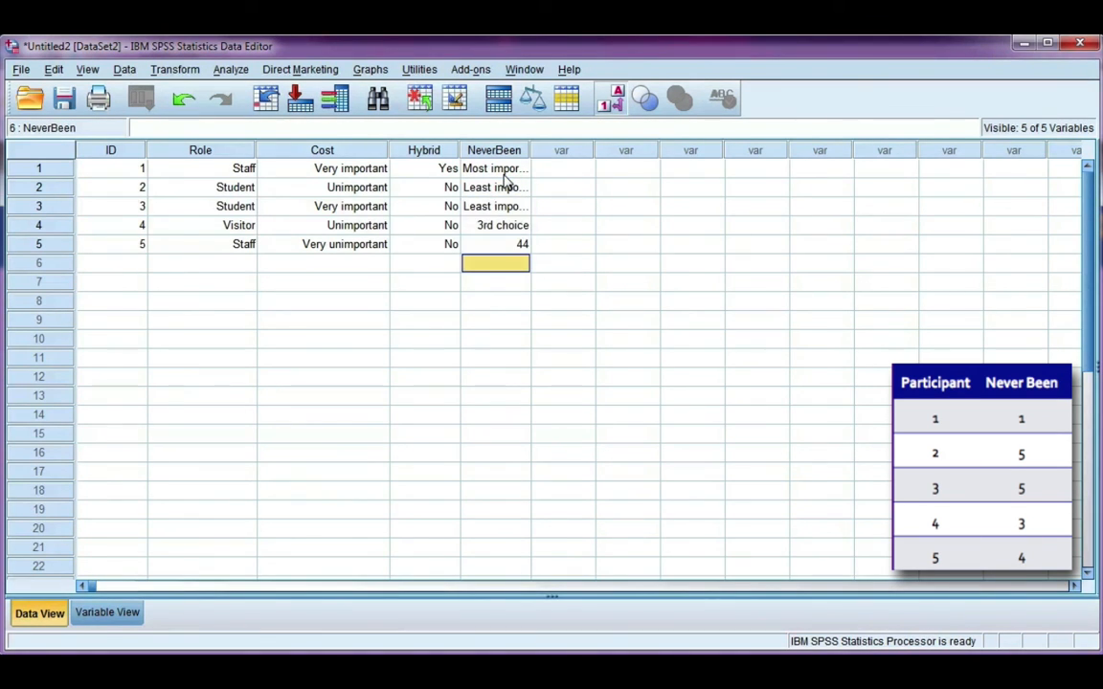
left_click_drag(529, 149, 586, 149)
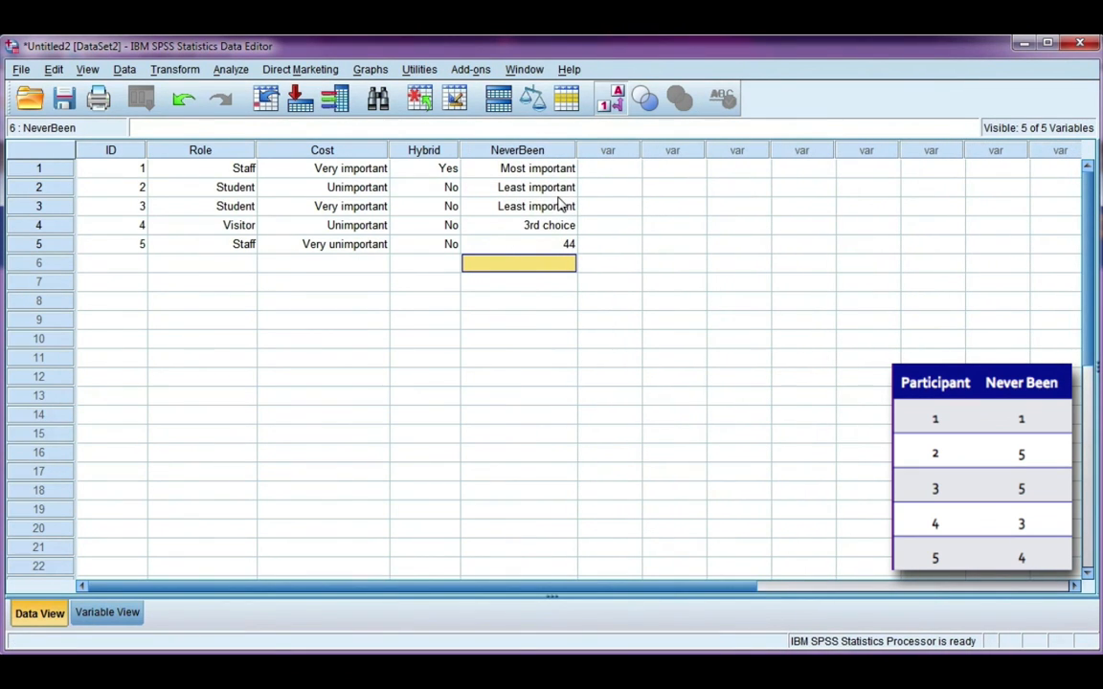
left_click(517, 243)
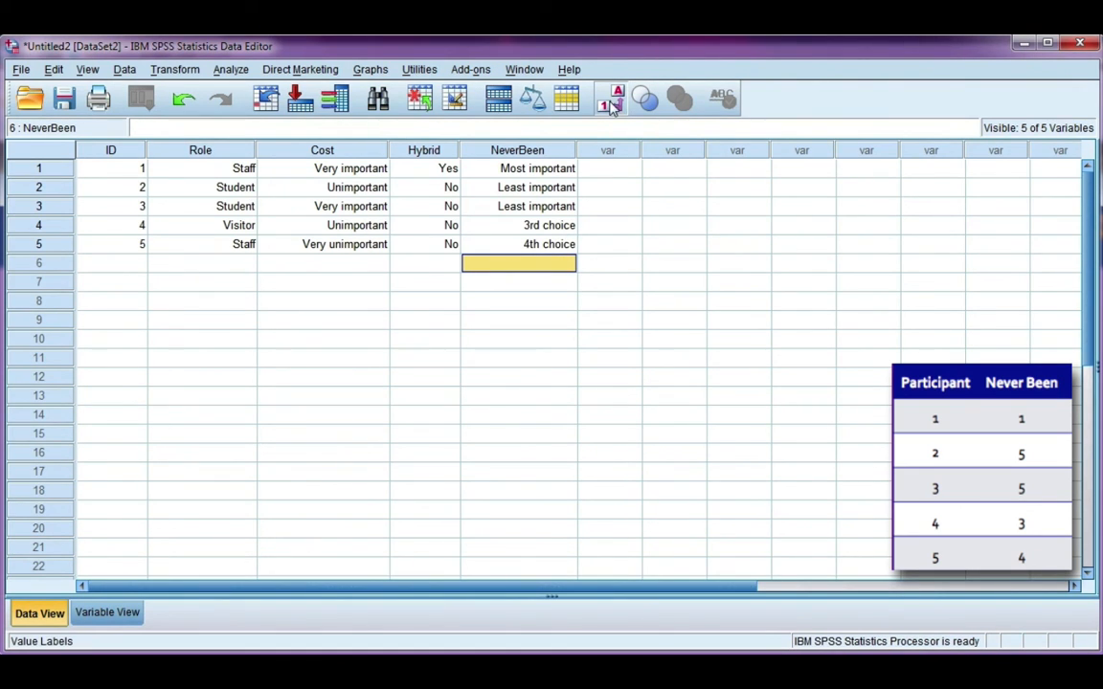
left_click(609, 97)
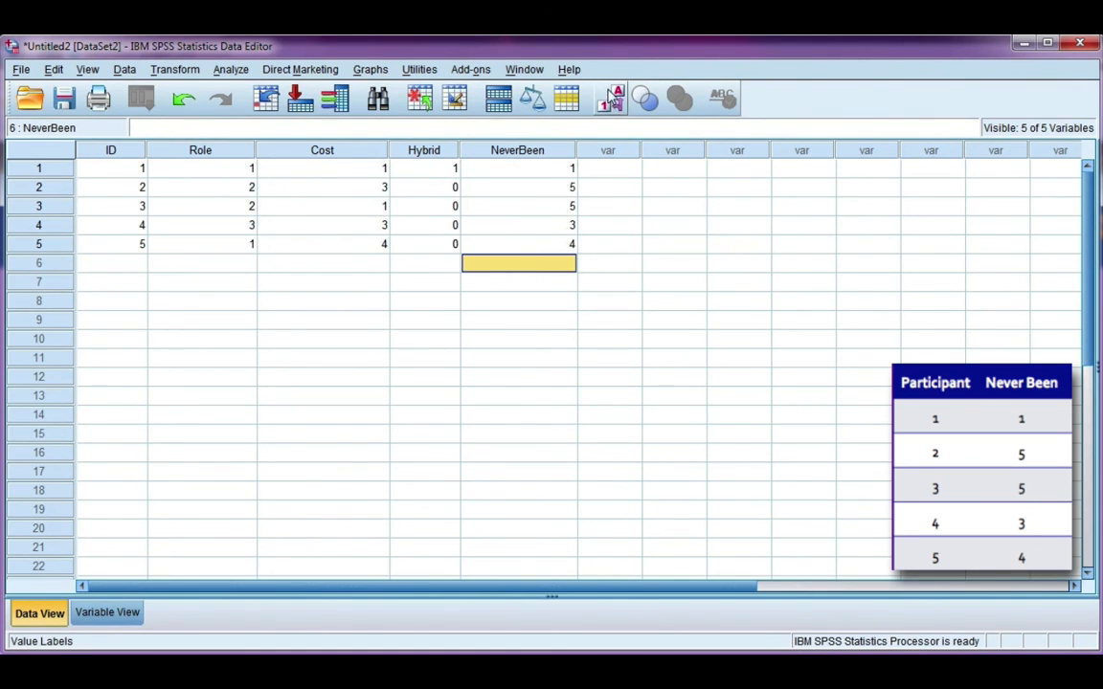
left_click(609, 98)
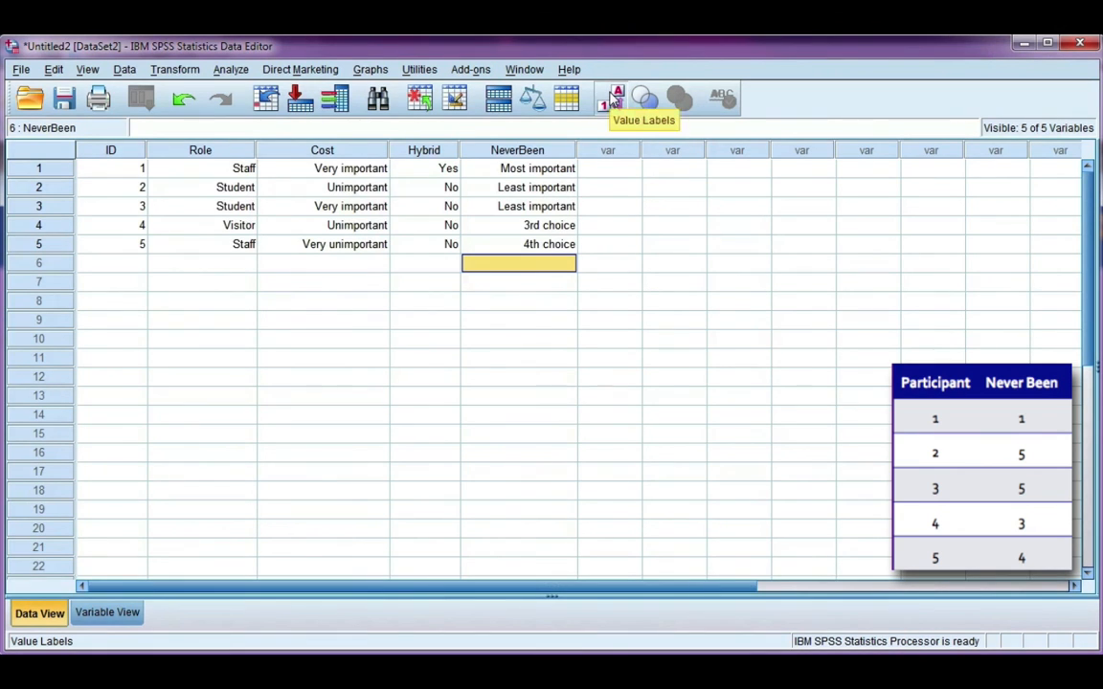